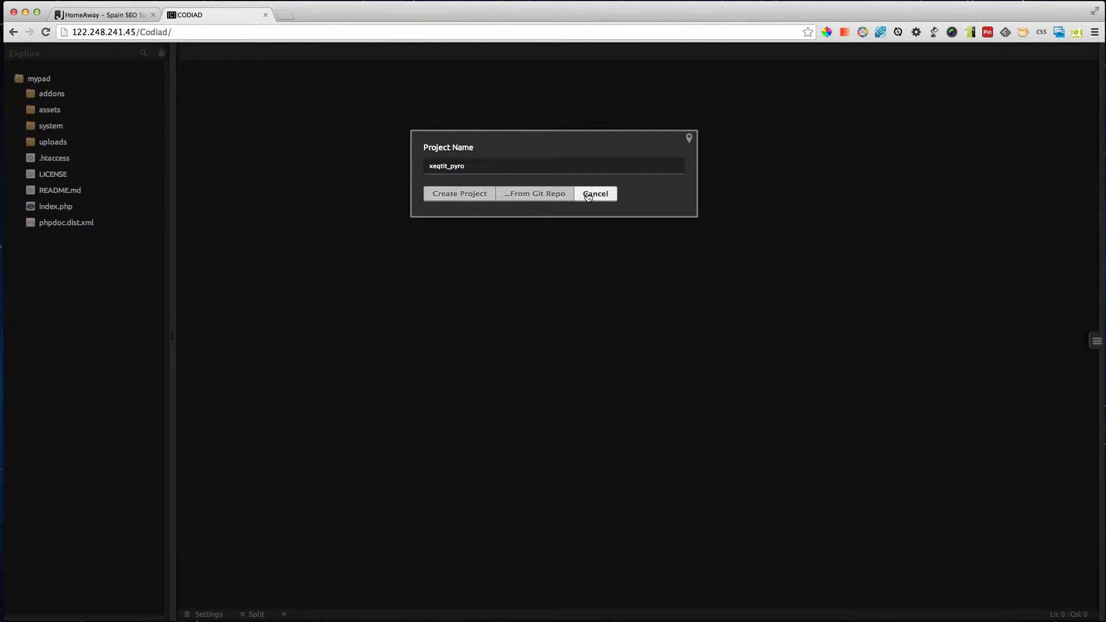
- Cancel the Project Name dialog without creating xeqtit_pyro
left_click(595, 193)
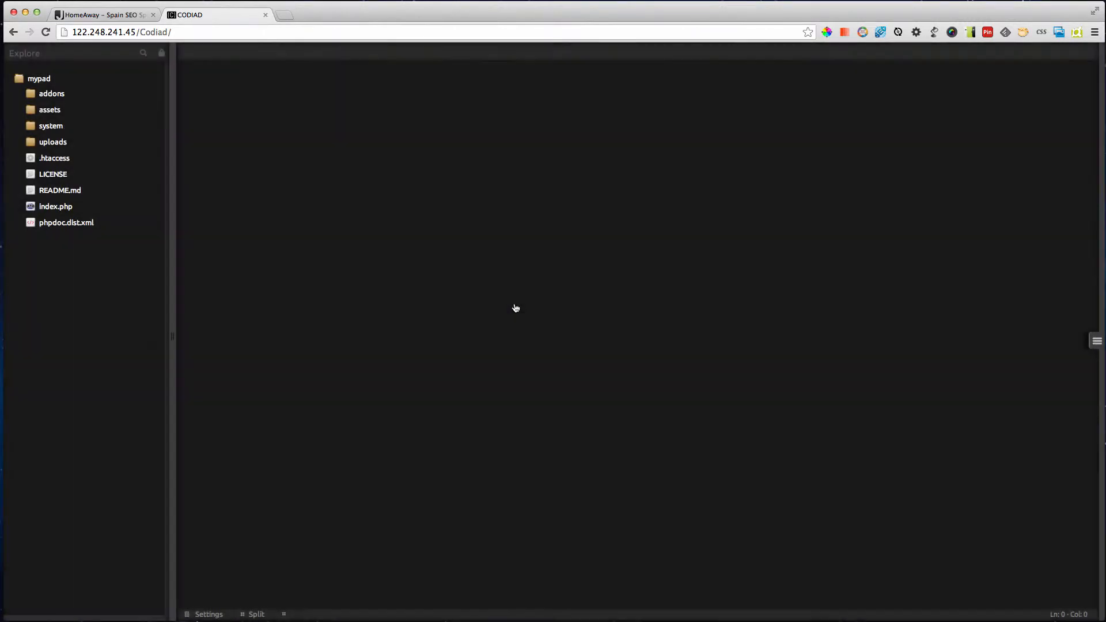
mouse_move(314, 134)
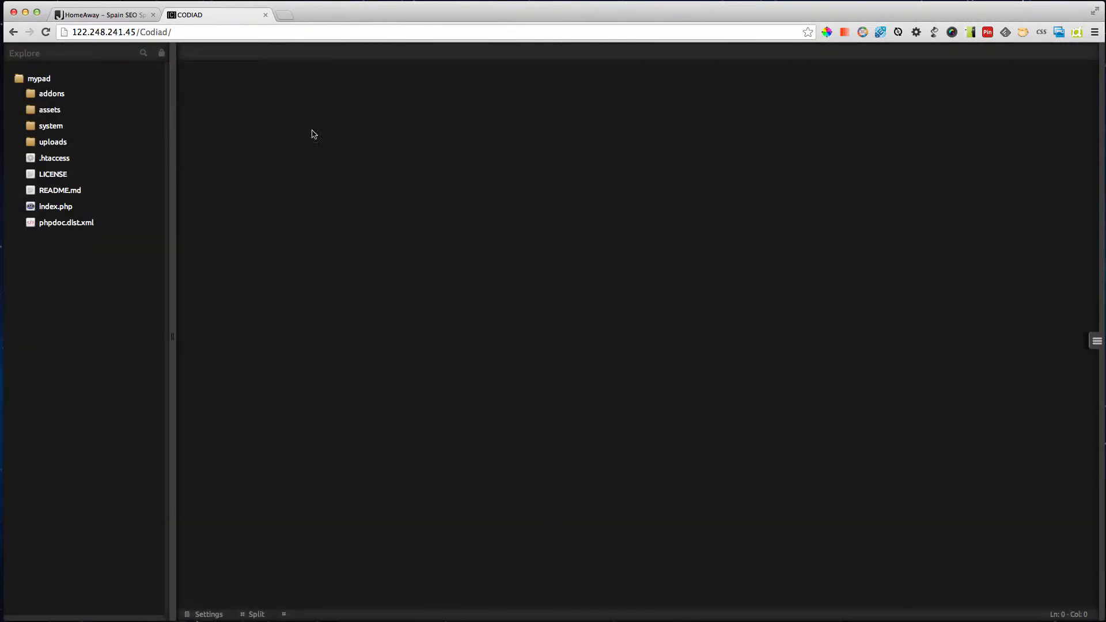
mouse_move(433, 156)
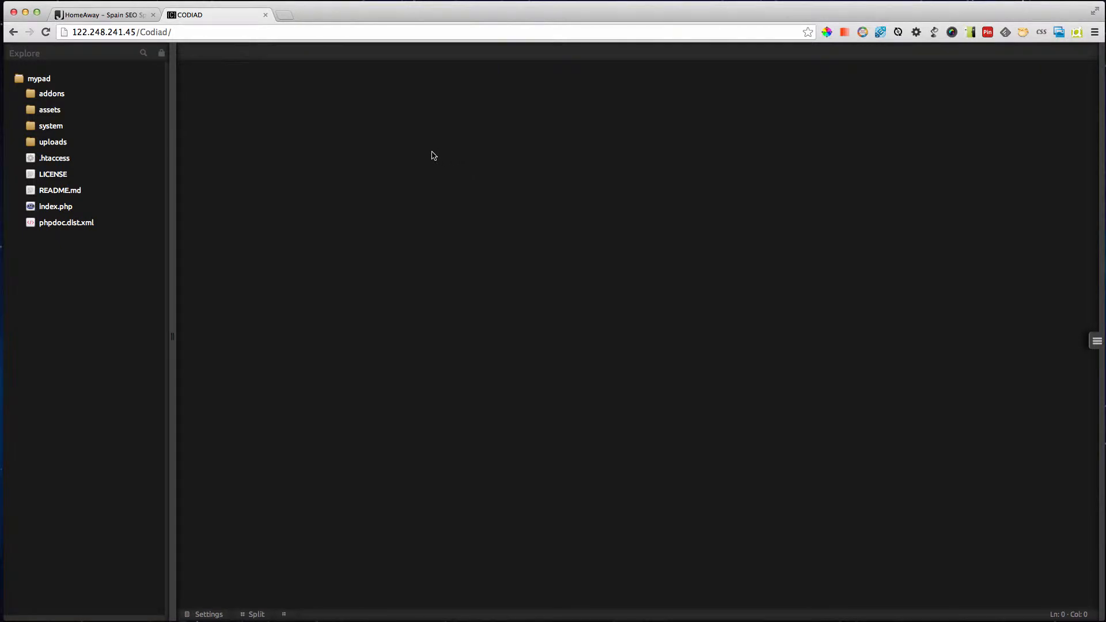
mouse_move(411, 153)
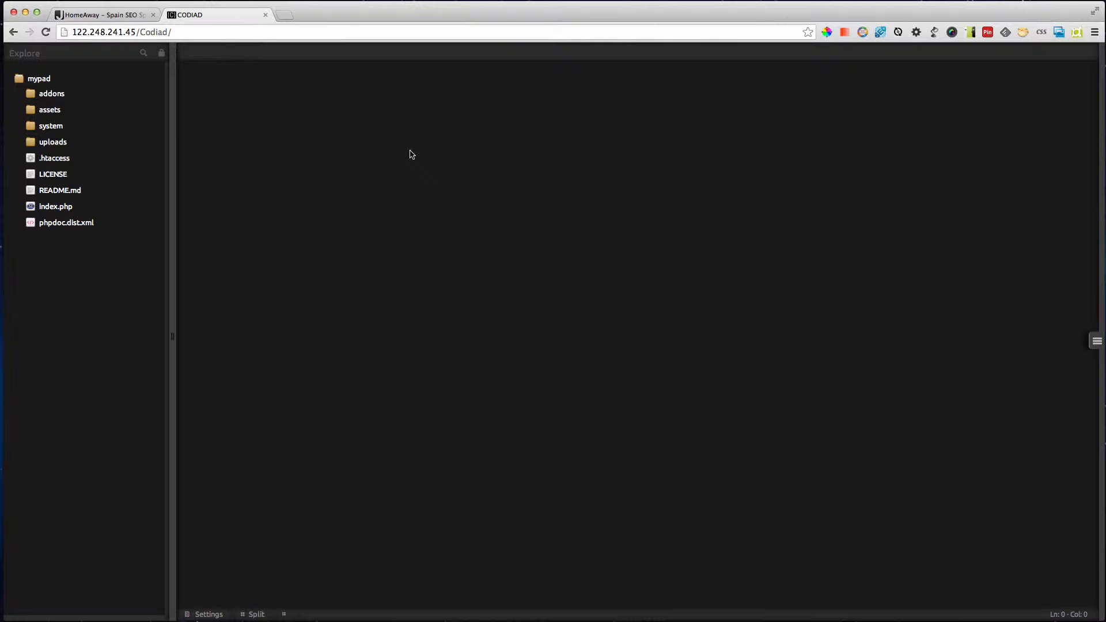
- Show the Project List from the right-side menu
left_click(1096, 341)
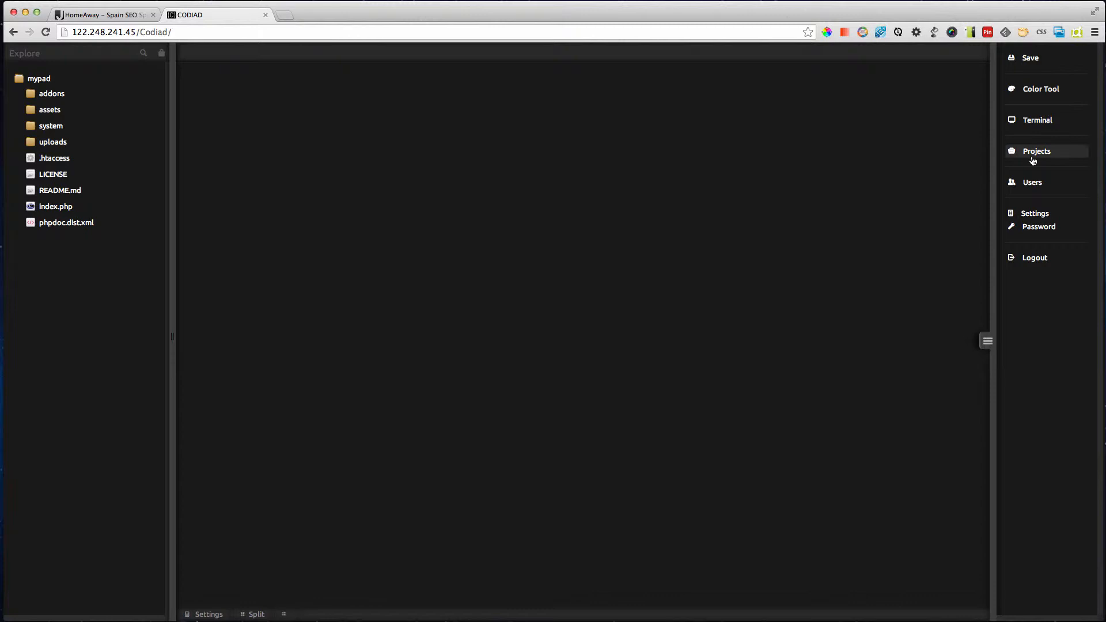
left_click(1036, 151)
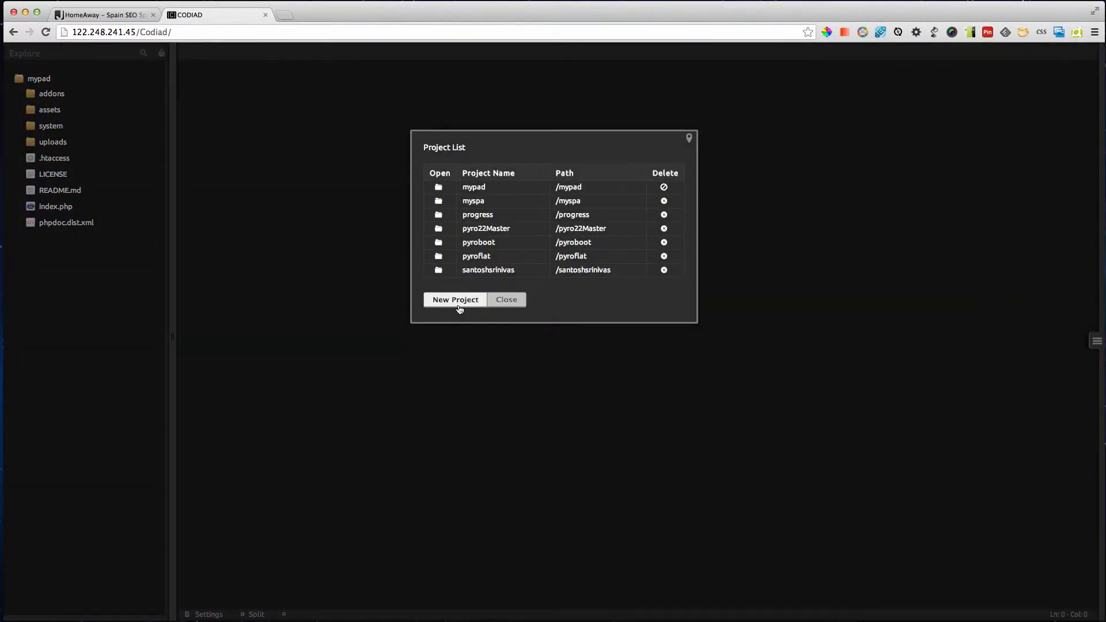
- Create a new Codiad project named xeqtit_pyro
left_click(455, 299)
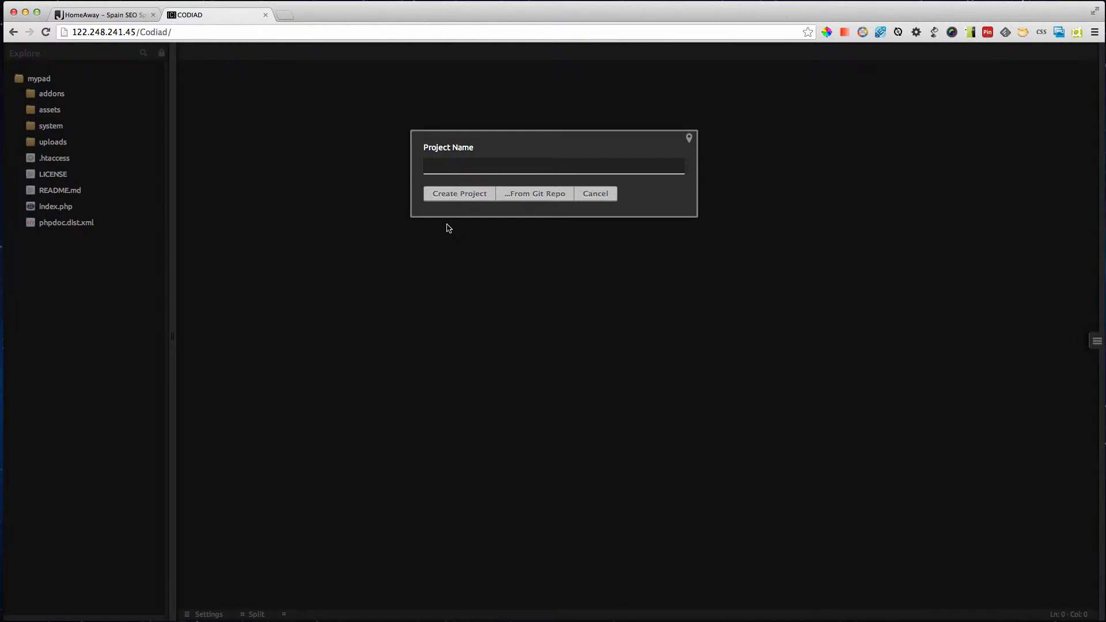
type("xeqtit_p")
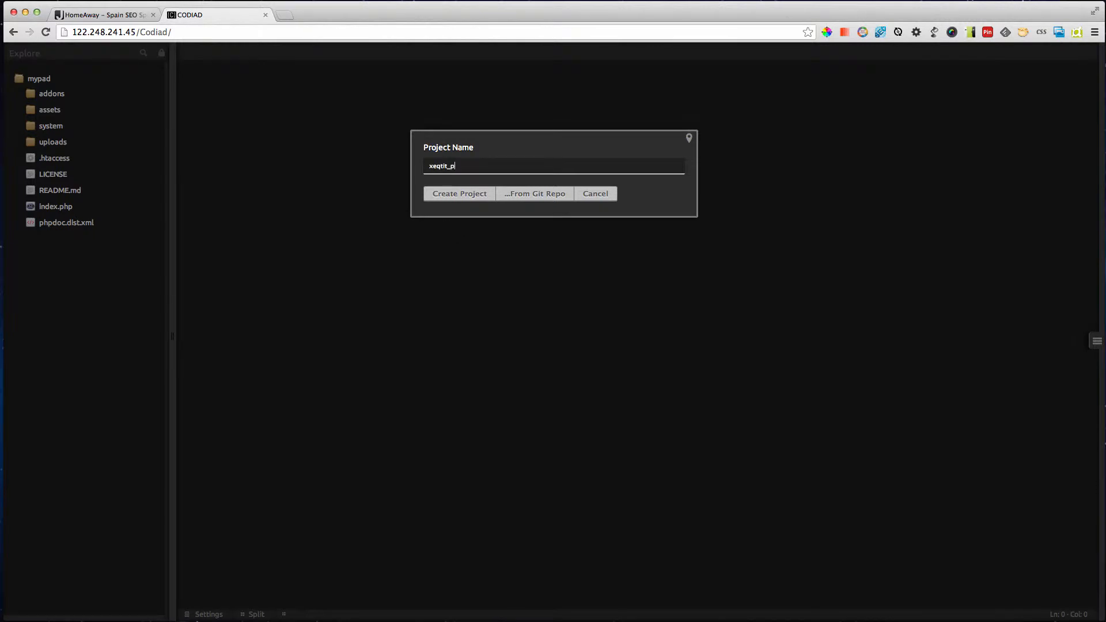
type("yro")
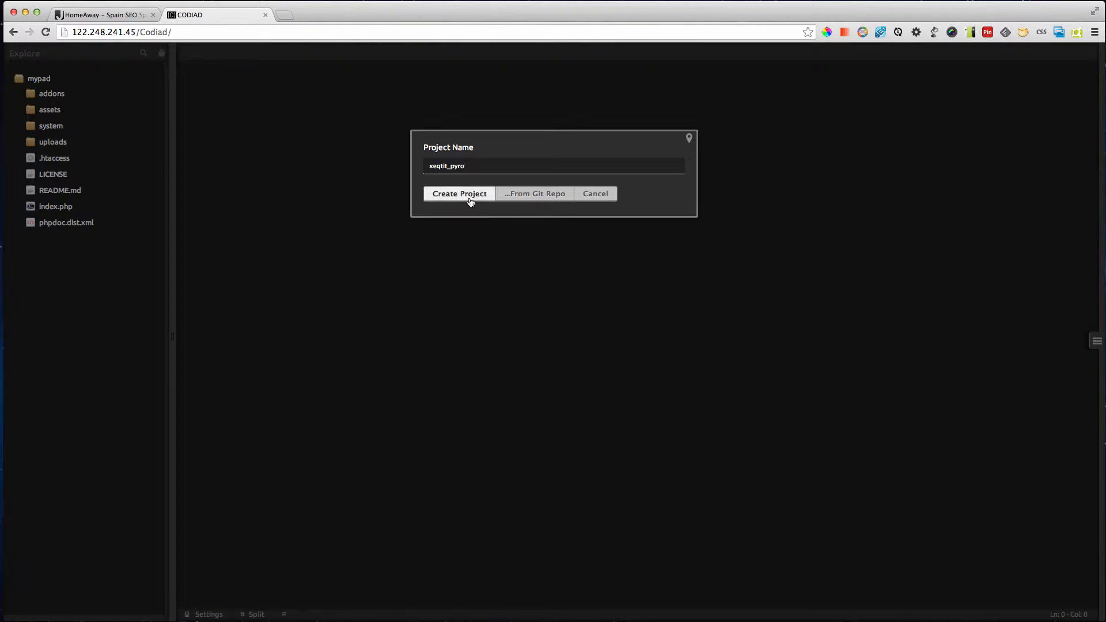
left_click(459, 194)
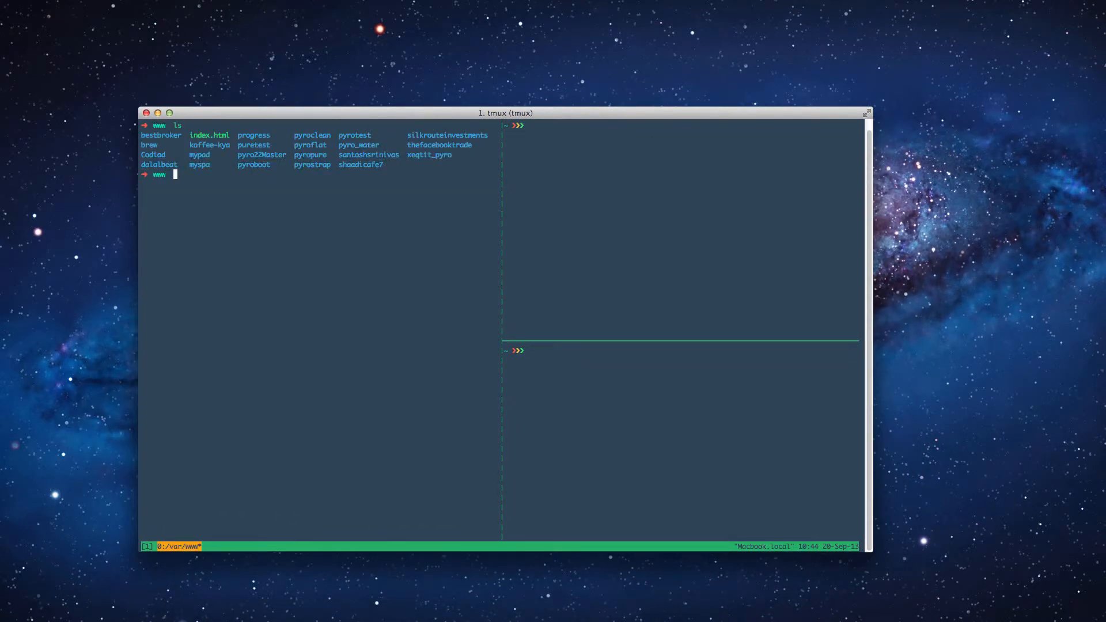
- List Codiad/workspace with ls -l and pick out the xeqtit_pyro directory entry
type("cd xeqtit_pyro/")
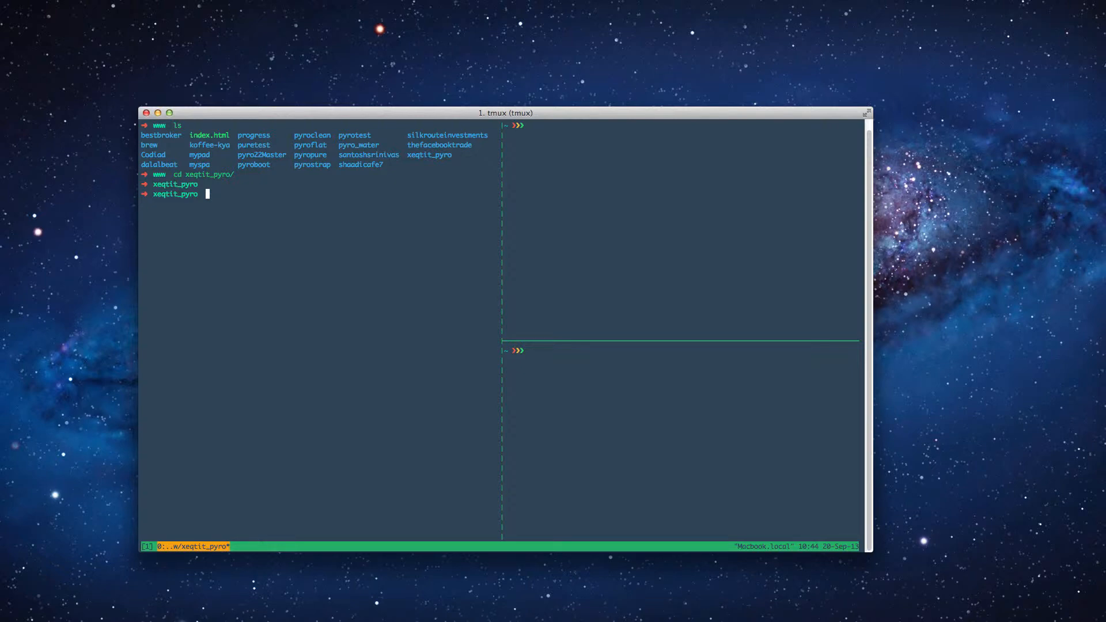
type("cd ../C")
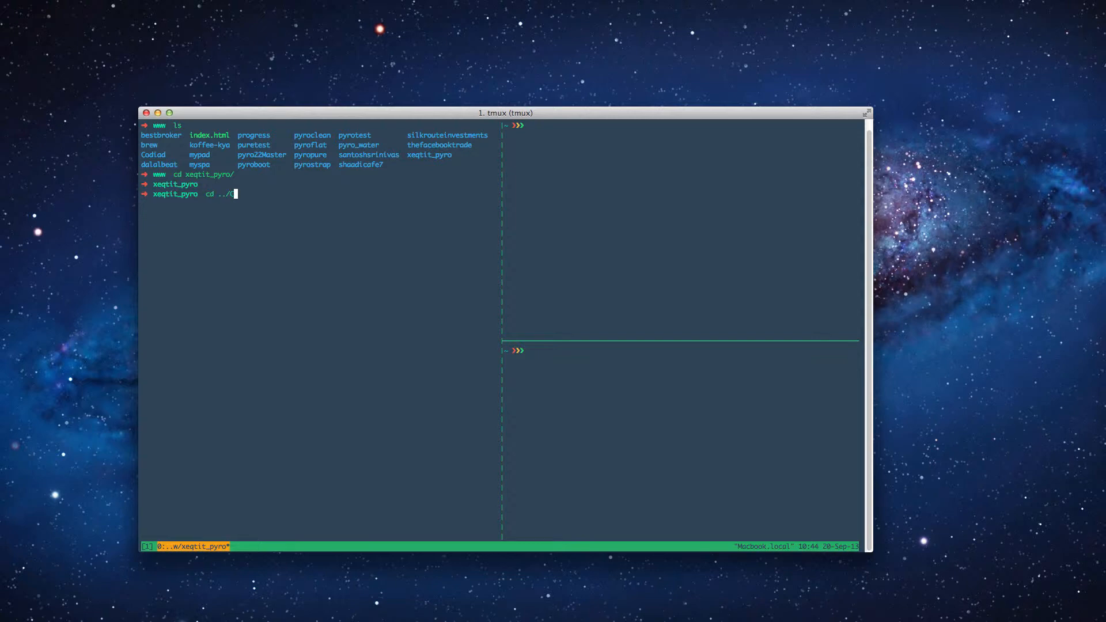
type("odiad/workspace")
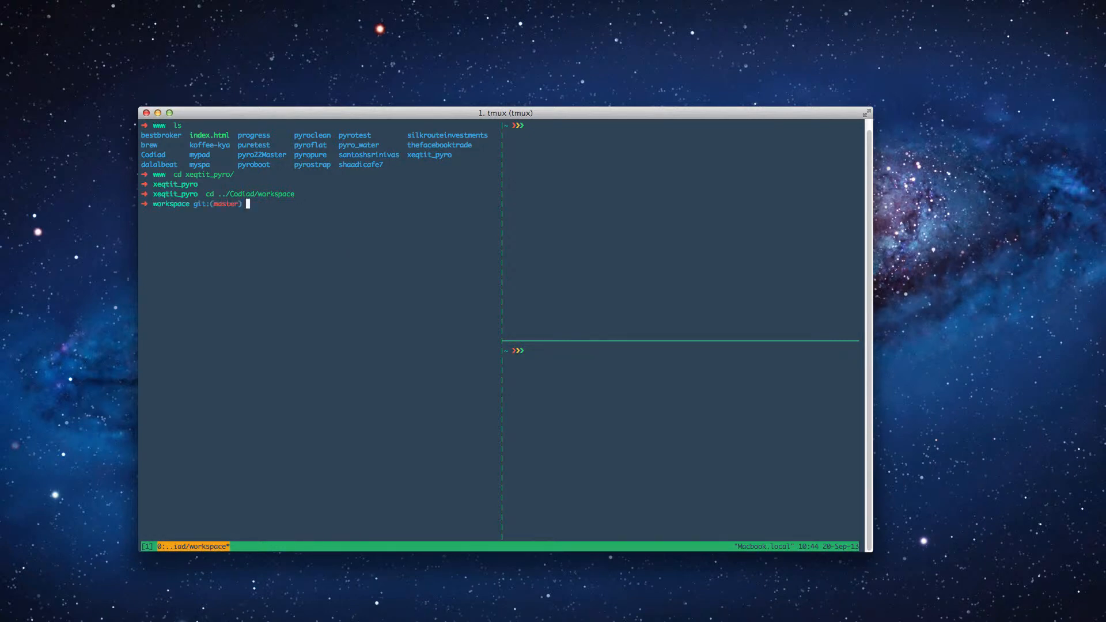
type("ls -l")
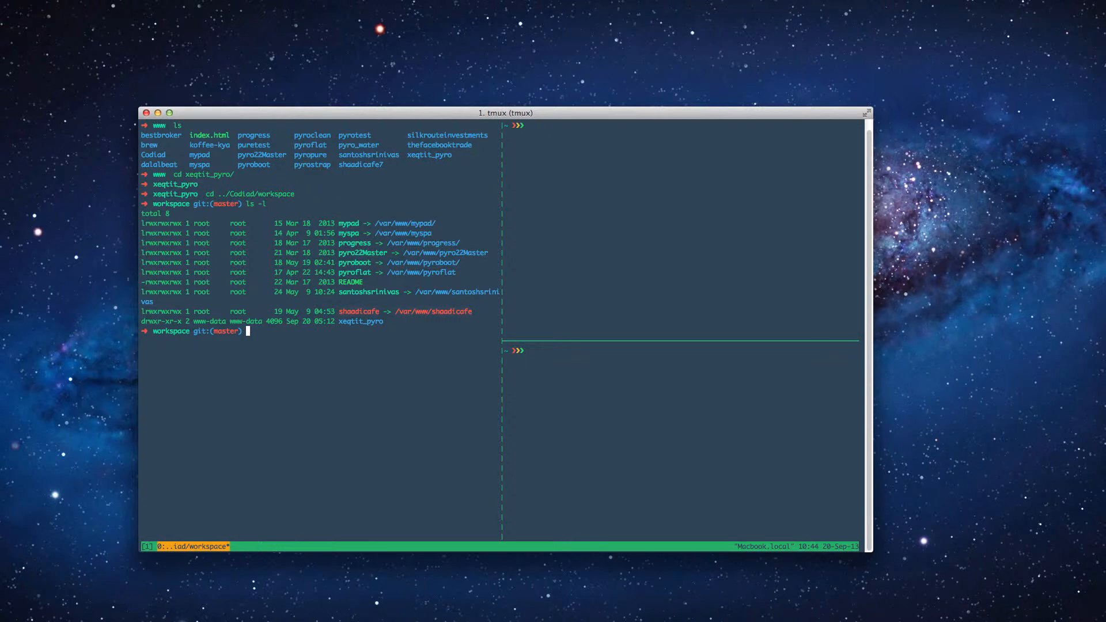
double_click(351, 322)
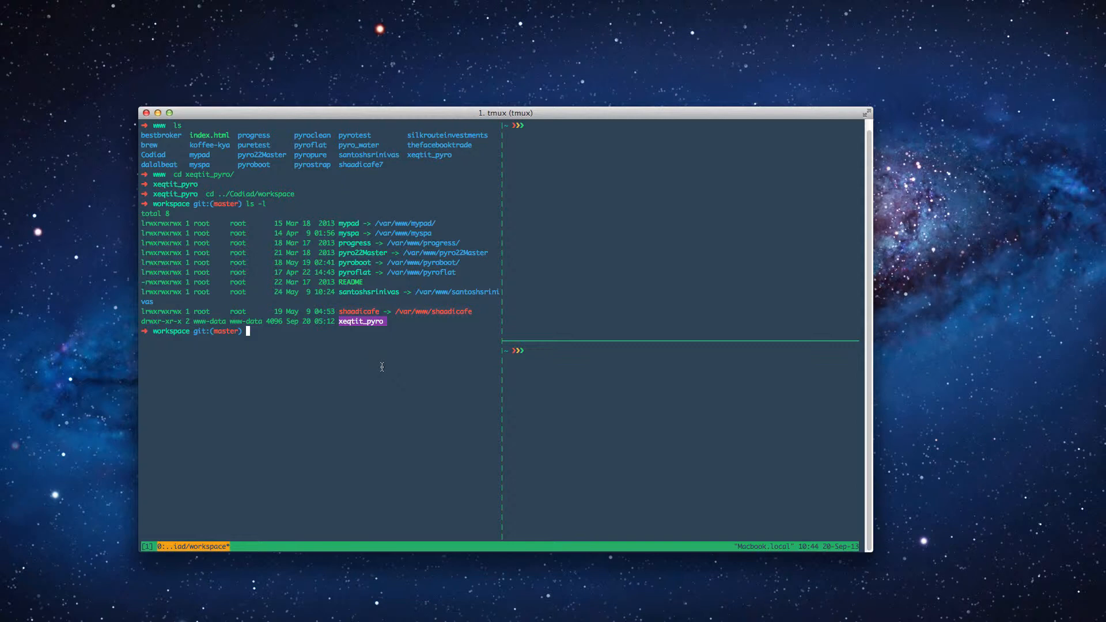
mouse_move(374, 332)
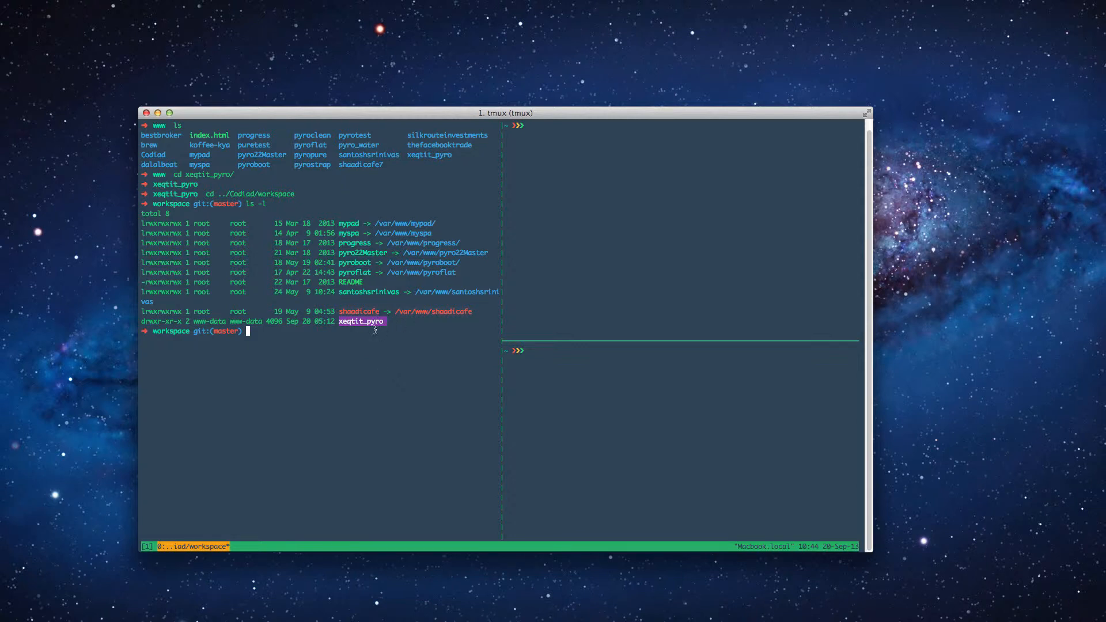
mouse_move(374, 346)
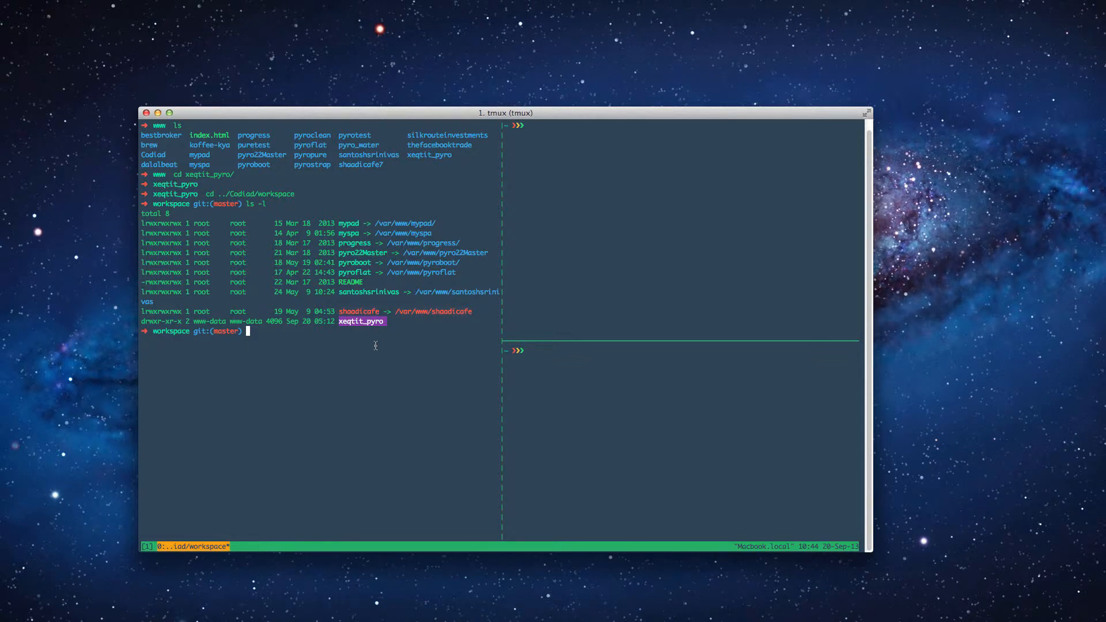
mouse_move(411, 346)
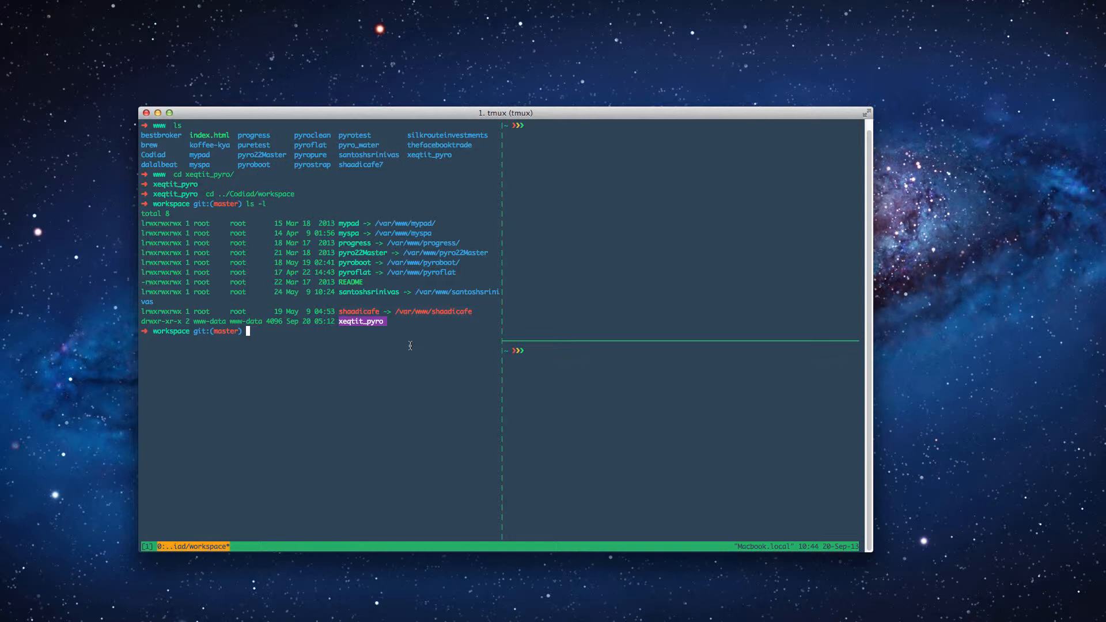
- Remove the xeqtit_pyro workspace folder, begin 'sudo ln -s', and move to a new browser tab
type("sudo rm -")
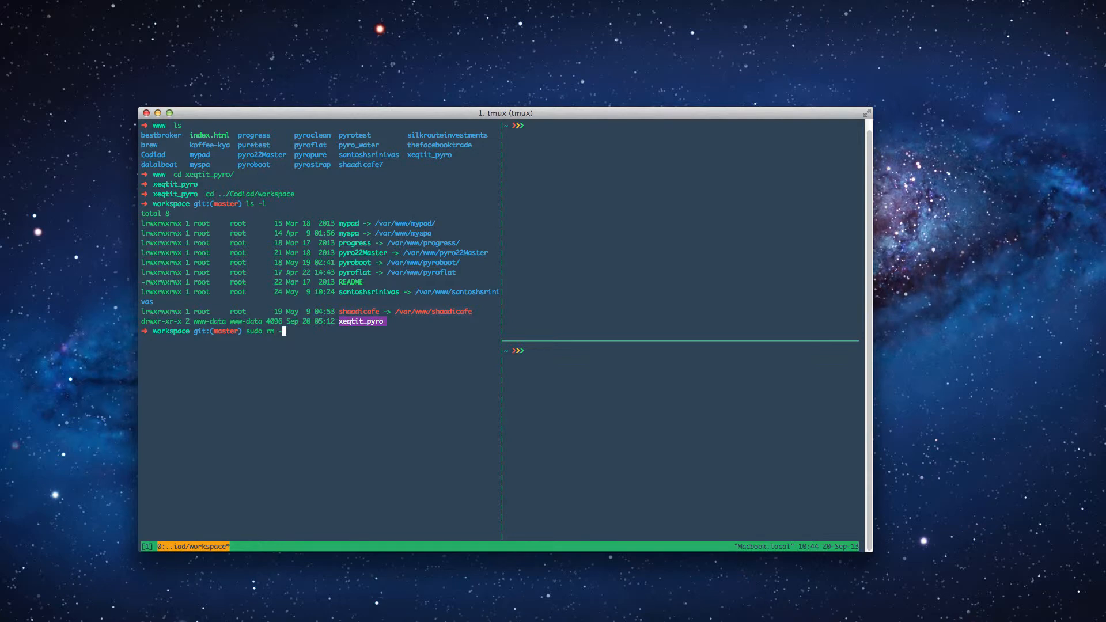
type("R xeqtit_pyro")
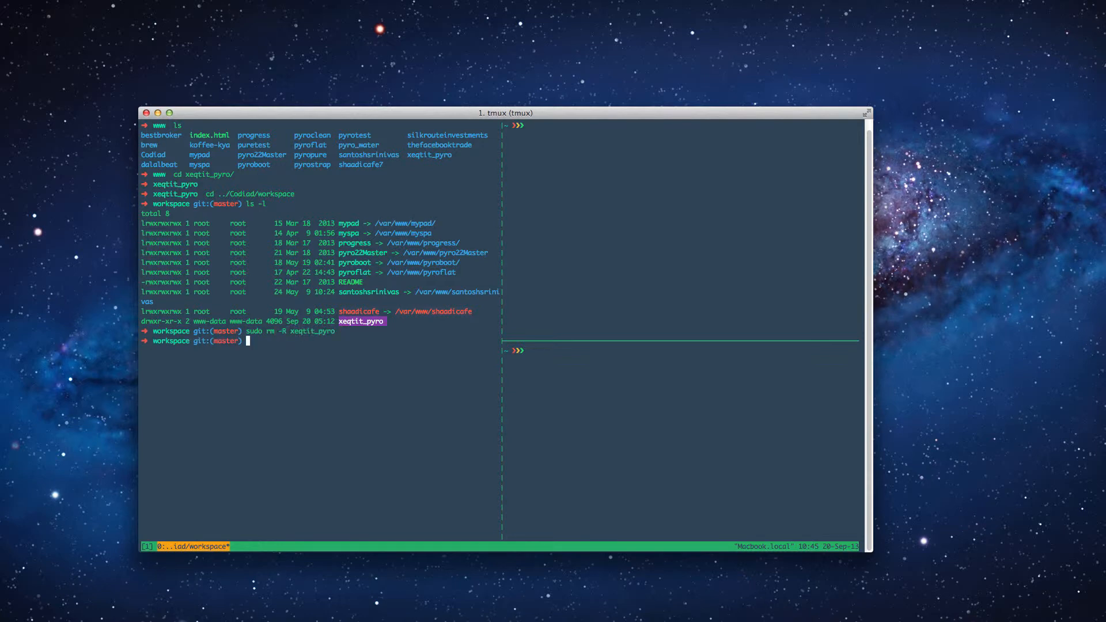
type("ls -al")
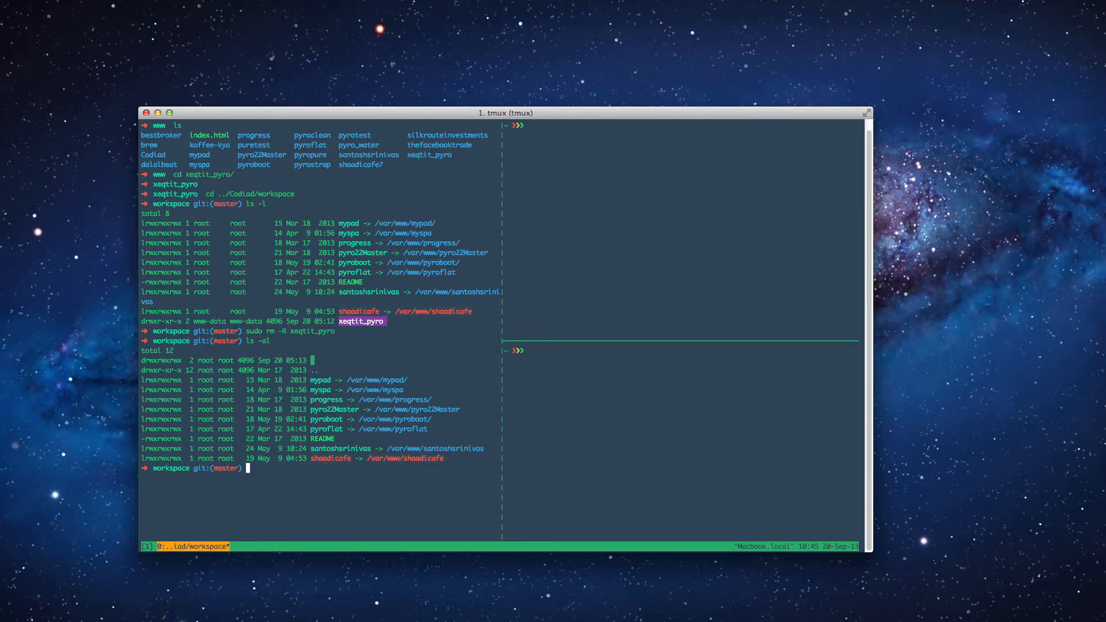
type("sudo ln")
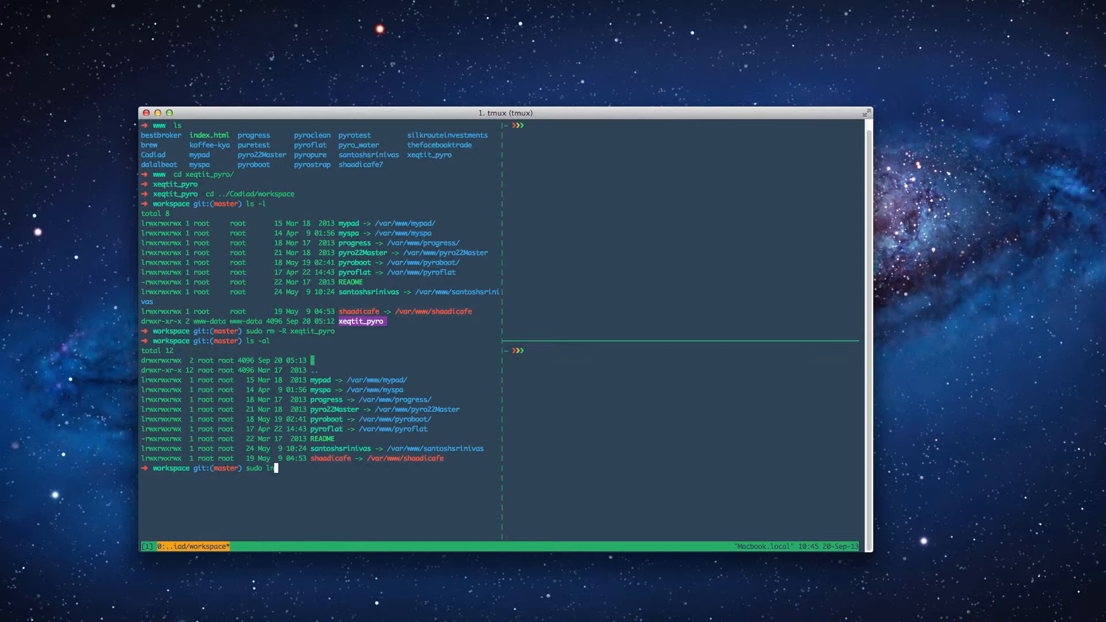
type("-s")
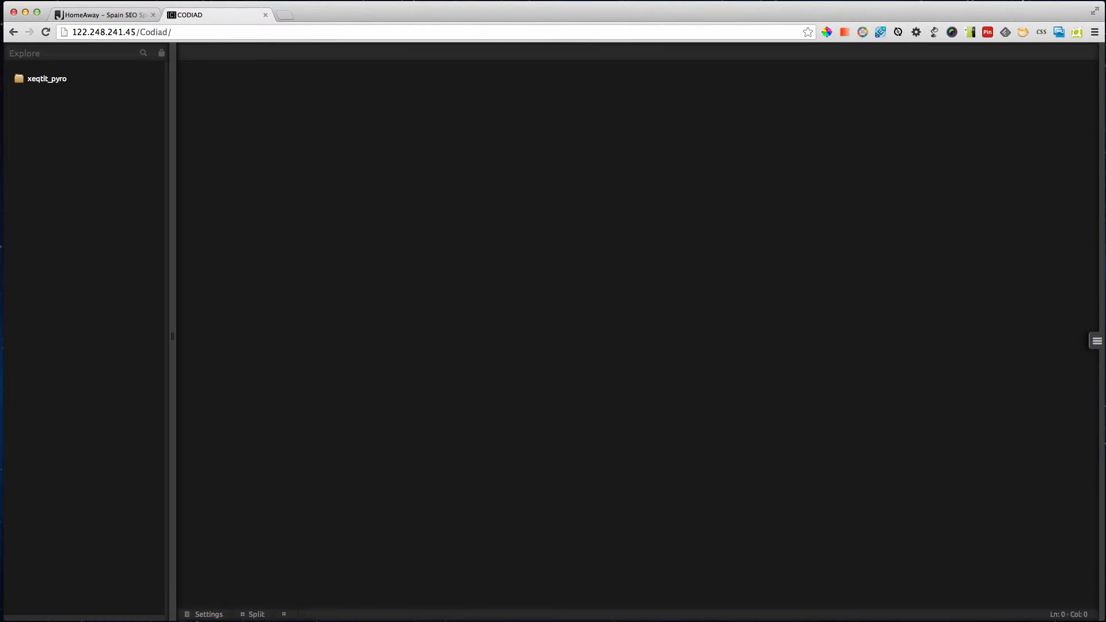
left_click(281, 13)
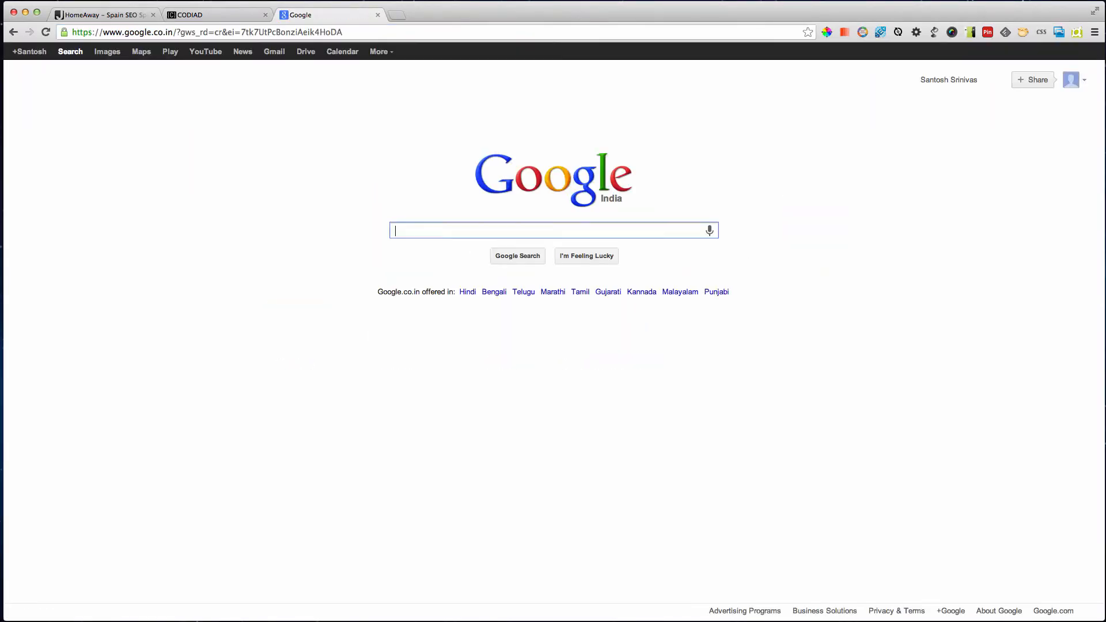
- Search Google for 'codiad symbolic link' and open the Codiad Installation wiki result
type("codd")
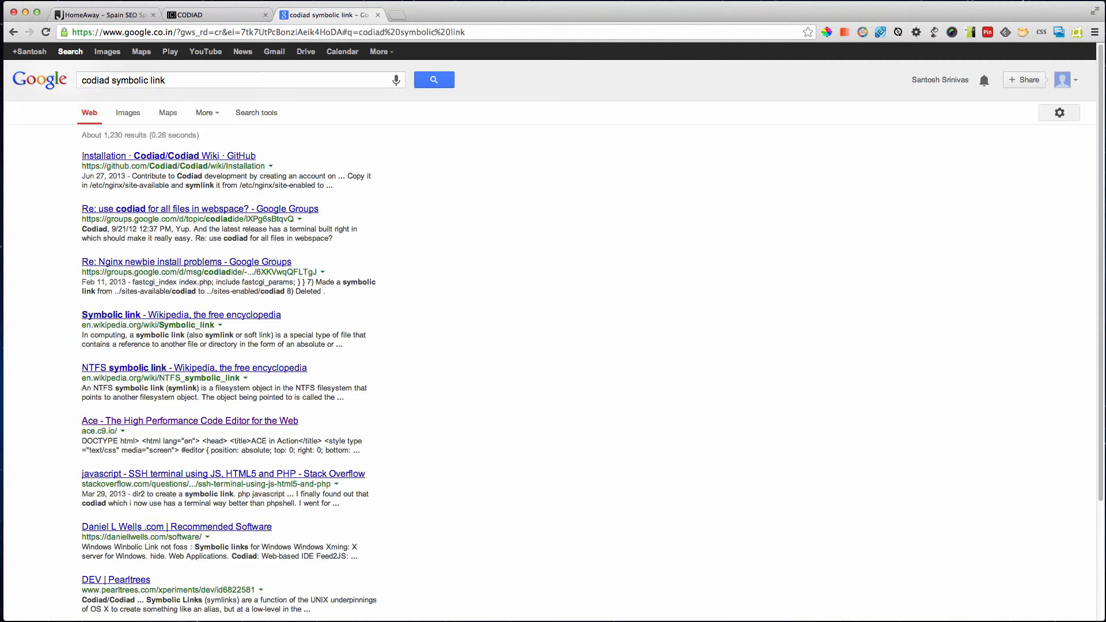
mouse_move(216, 209)
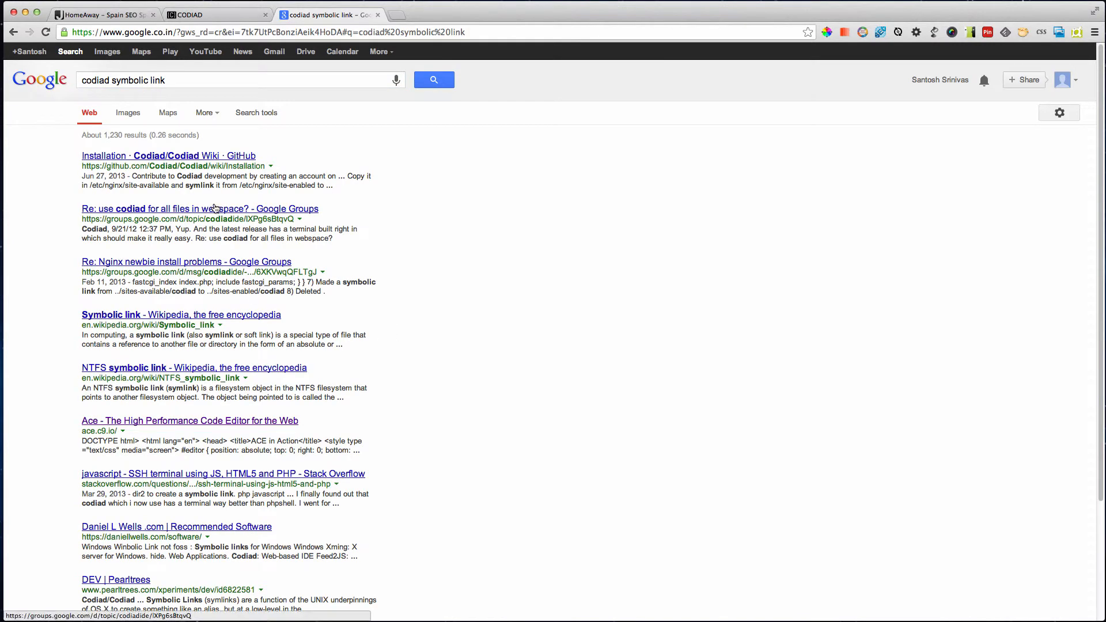
mouse_move(210, 157)
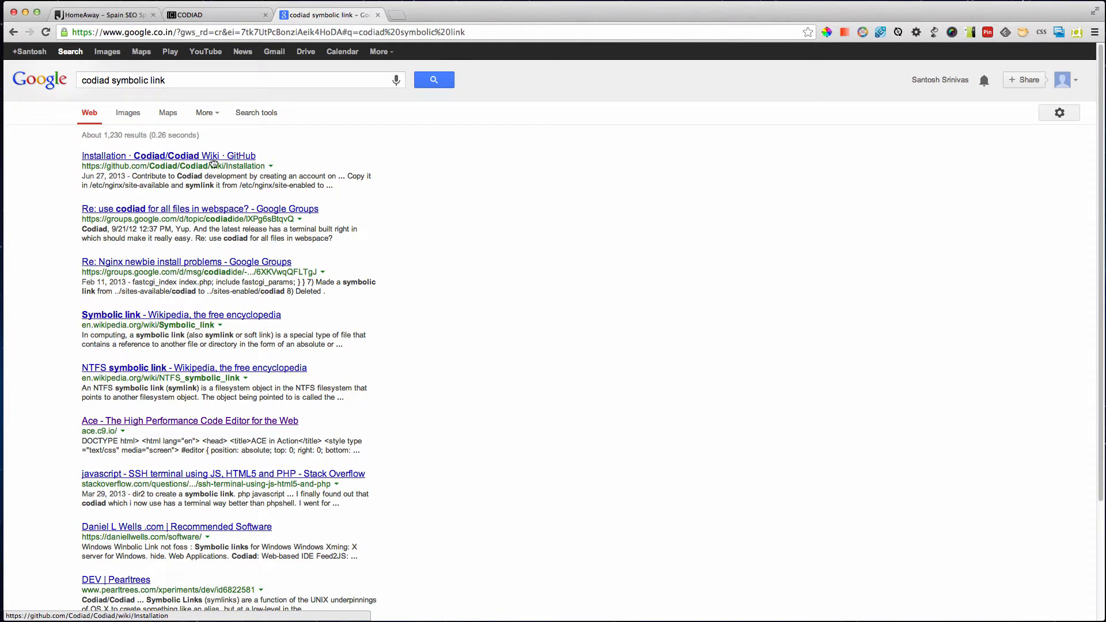
left_click(169, 155)
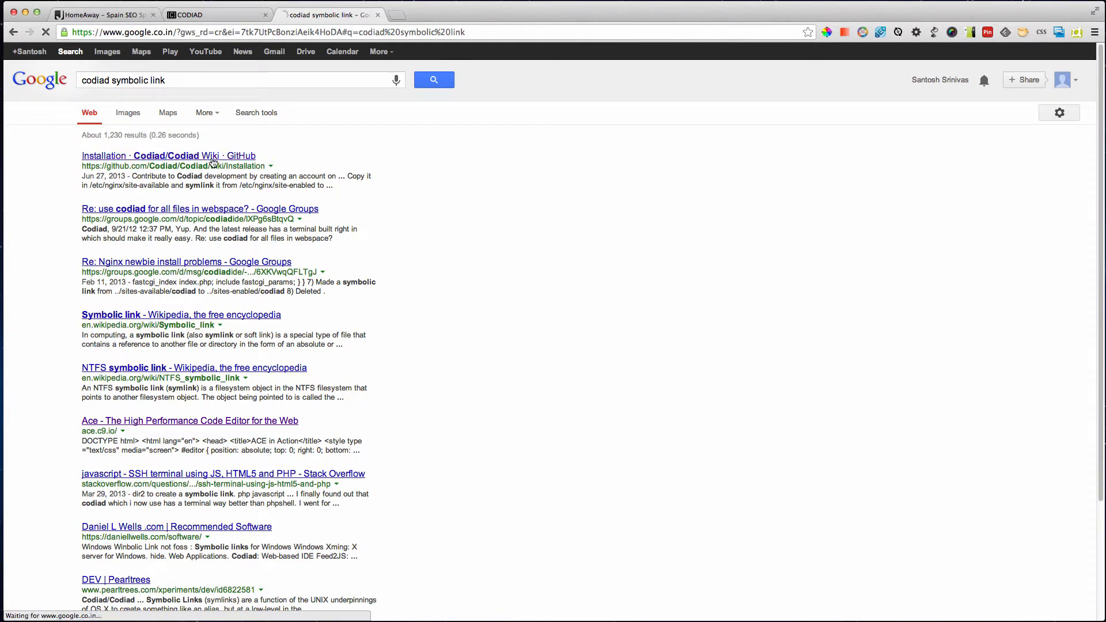
left_click(168, 155)
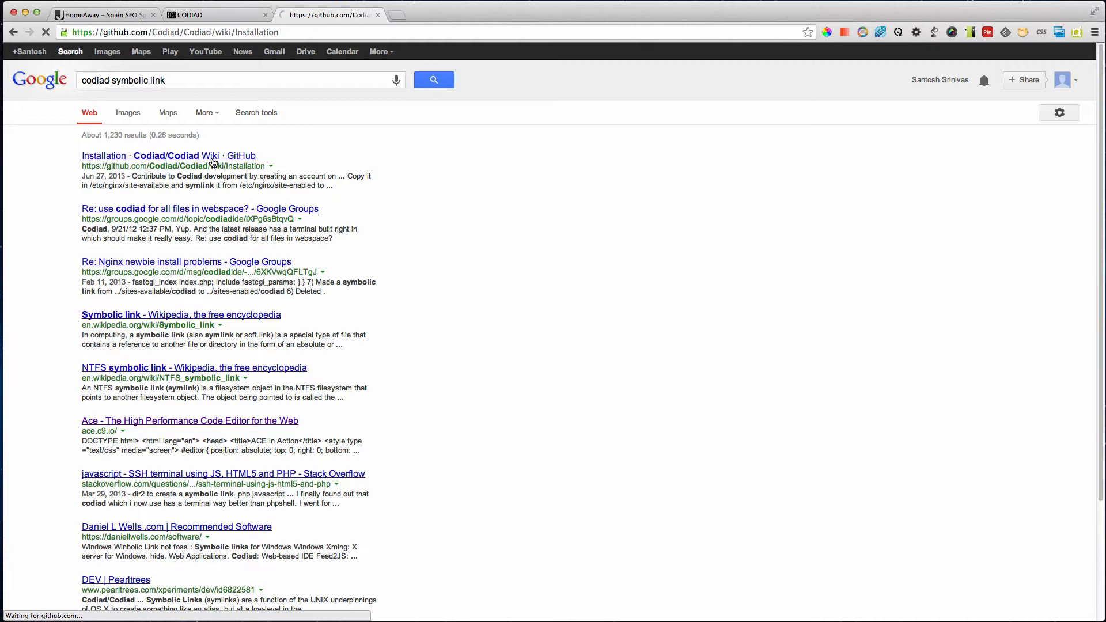
left_click(168, 156)
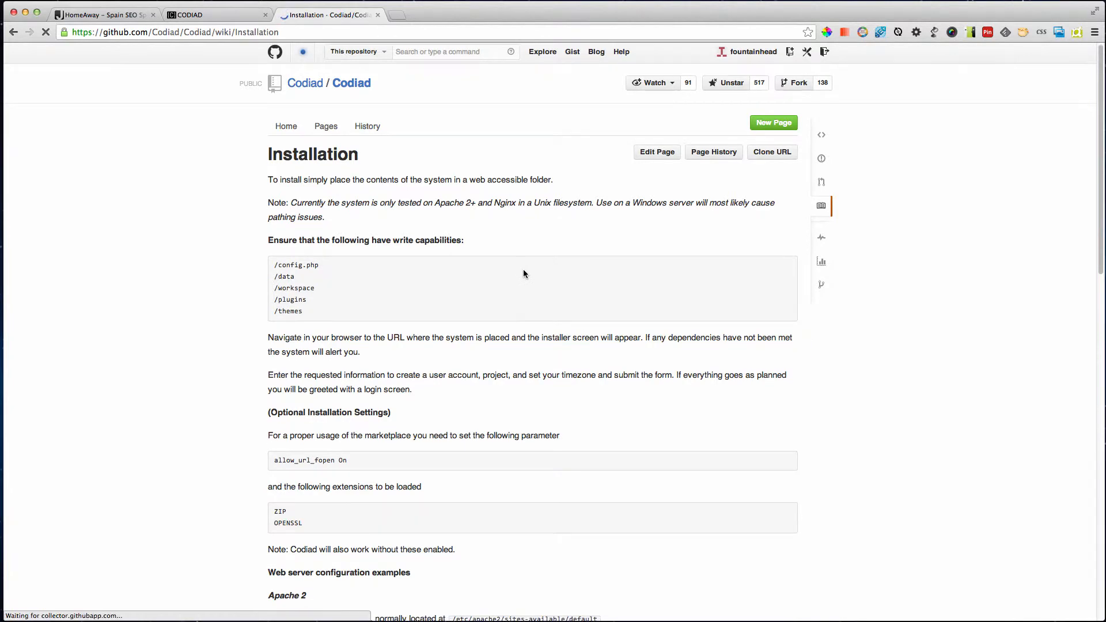
- Navigate from the Codiad repository to its wiki's Pathing & The Workspace article
scroll("down", 3)
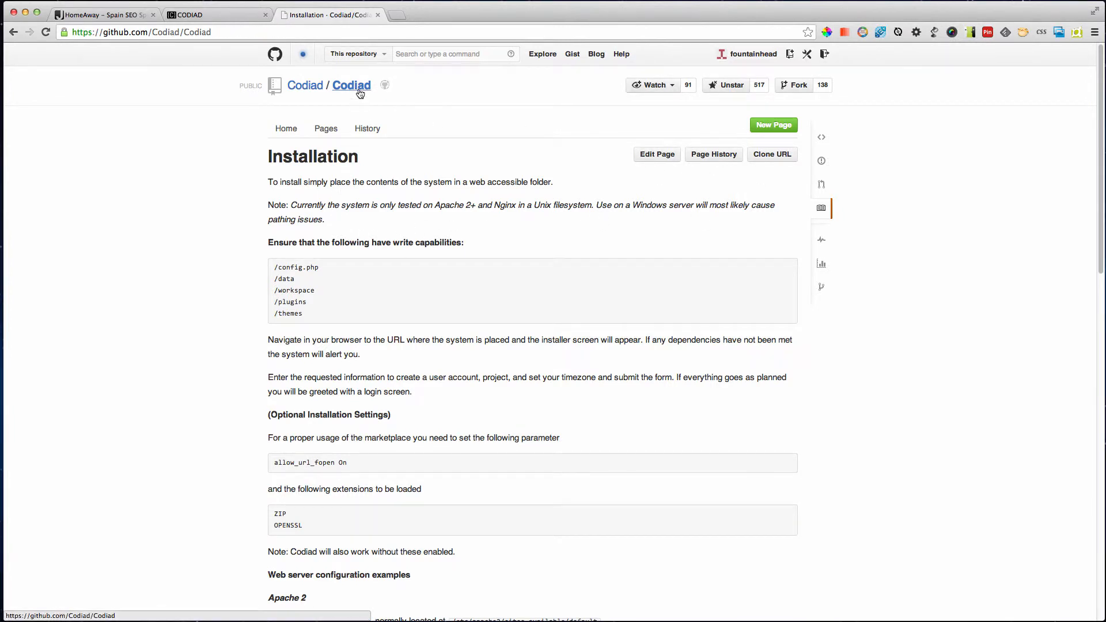
left_click(351, 86)
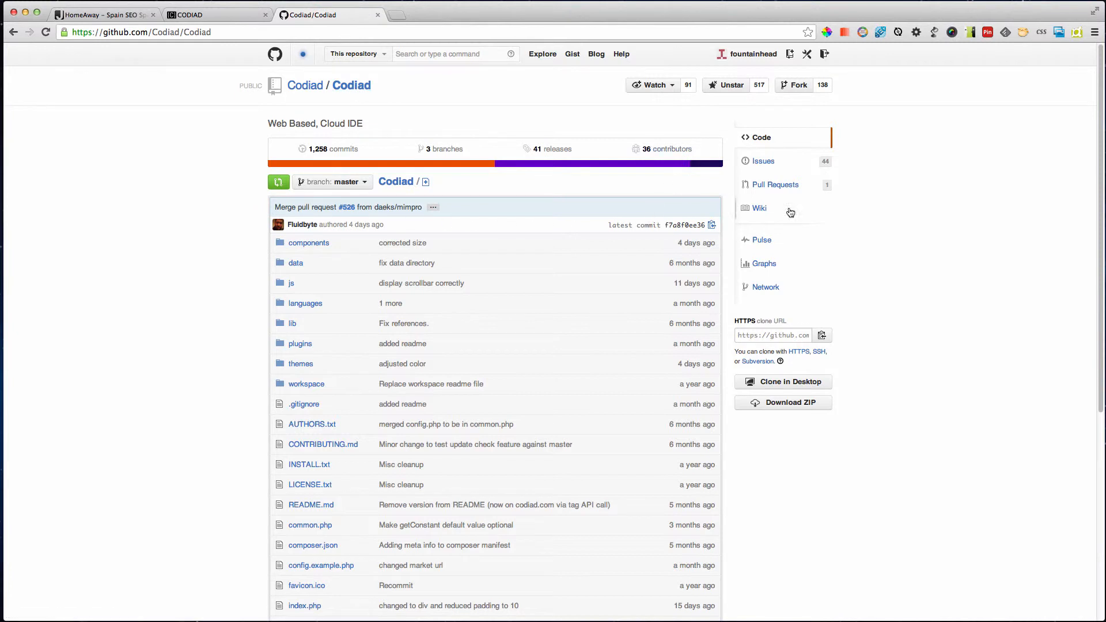
left_click(759, 208)
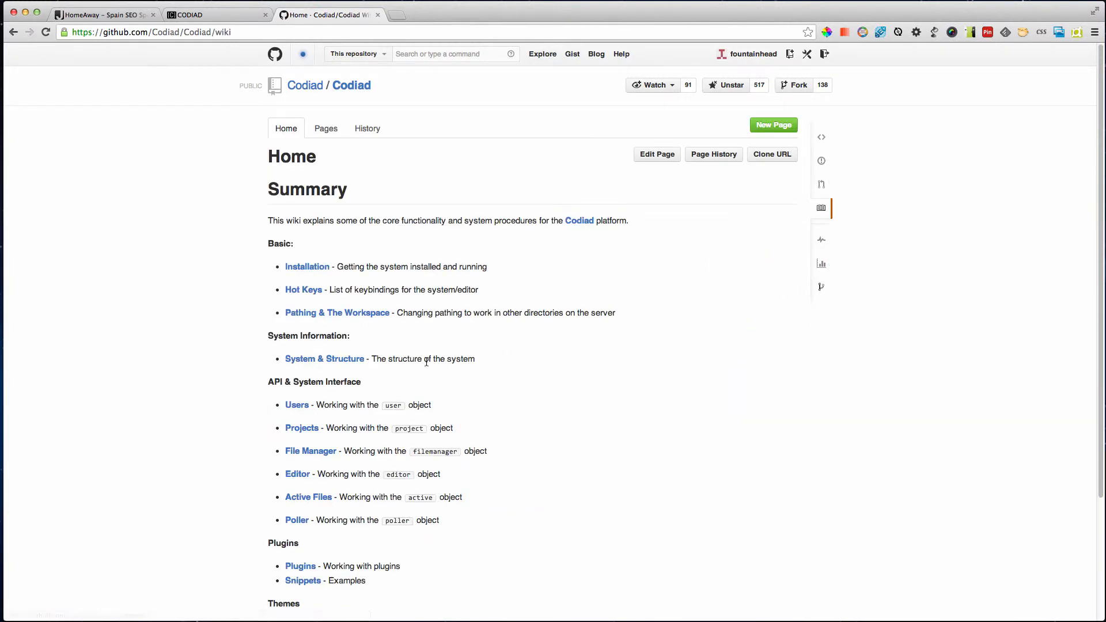
left_click(336, 312)
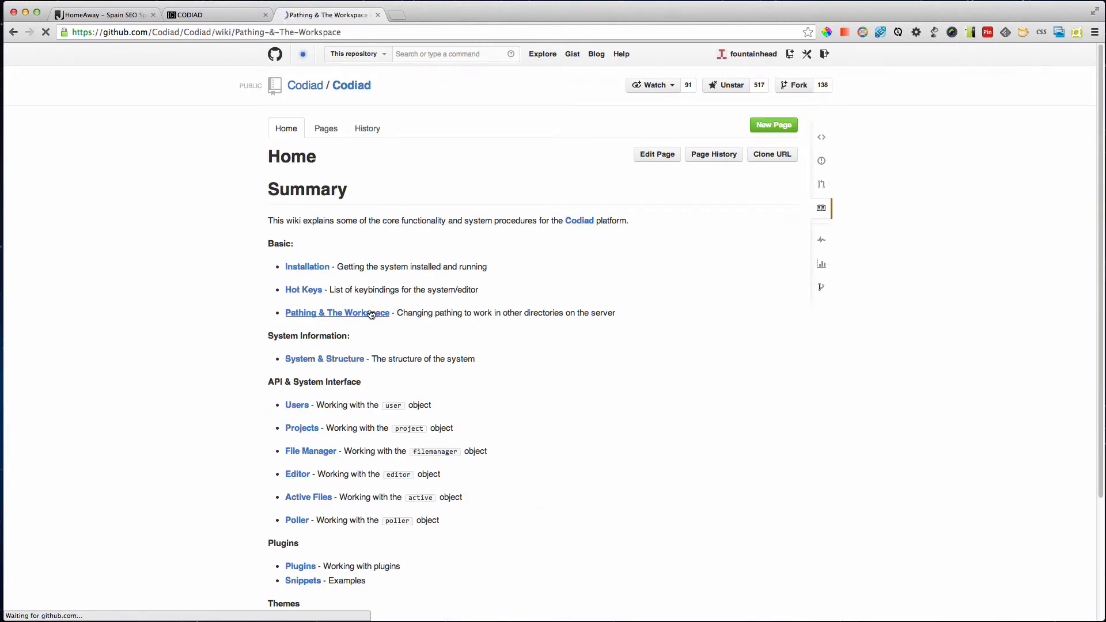
left_click(337, 312)
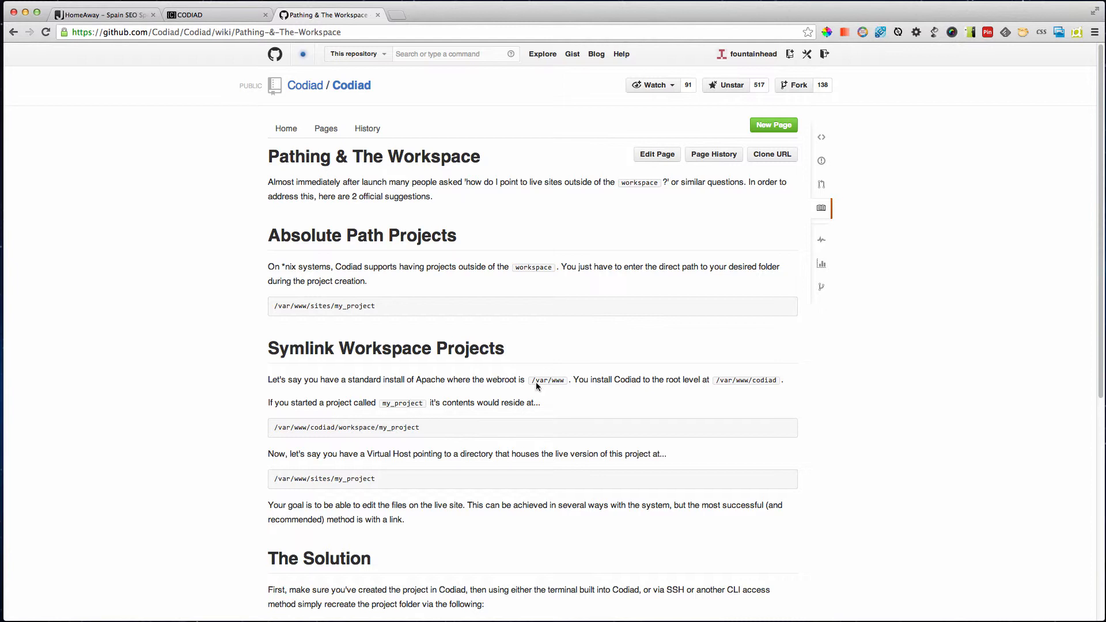
- Highlight the /var/www webroot sentence and read the Symlink Workspace Projects section
left_click_drag(310, 379, 555, 380)
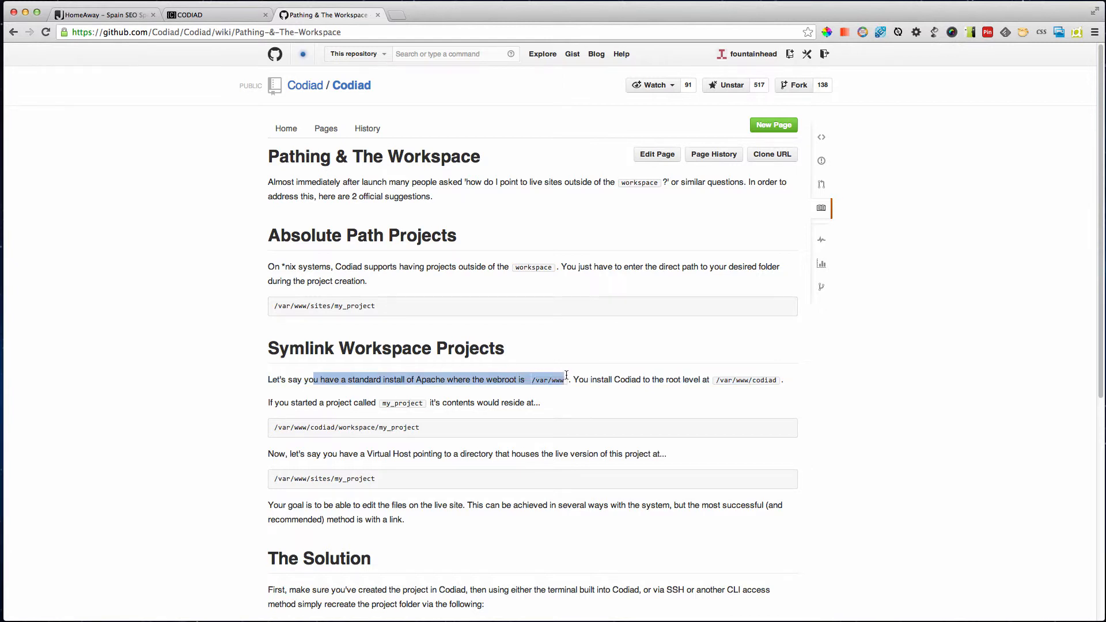
left_click_drag(574, 379, 640, 380)
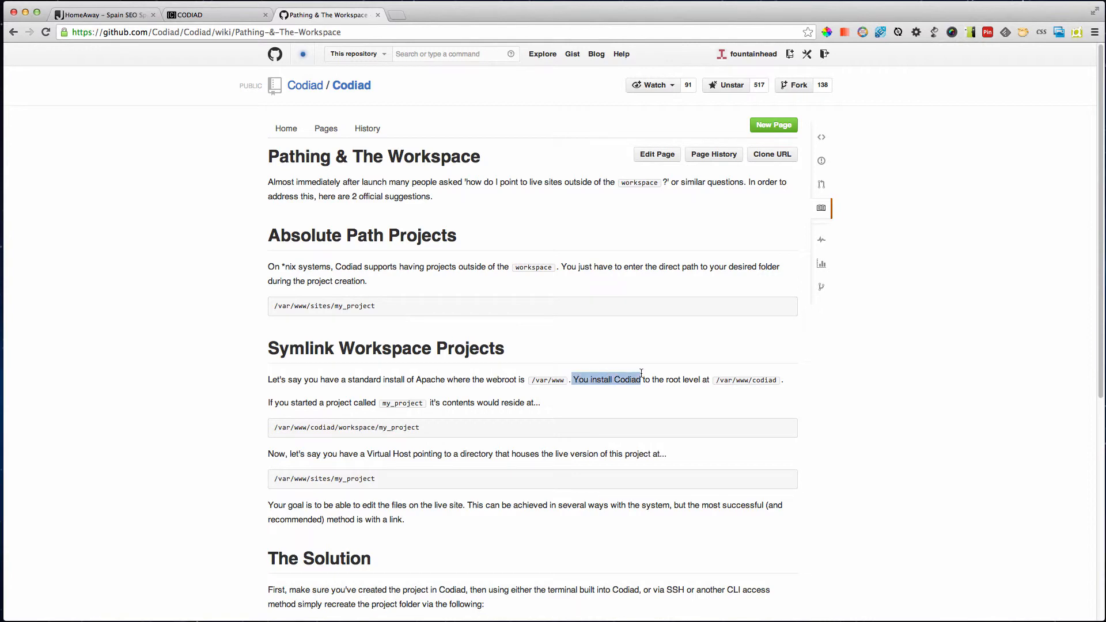
scroll("down", 3)
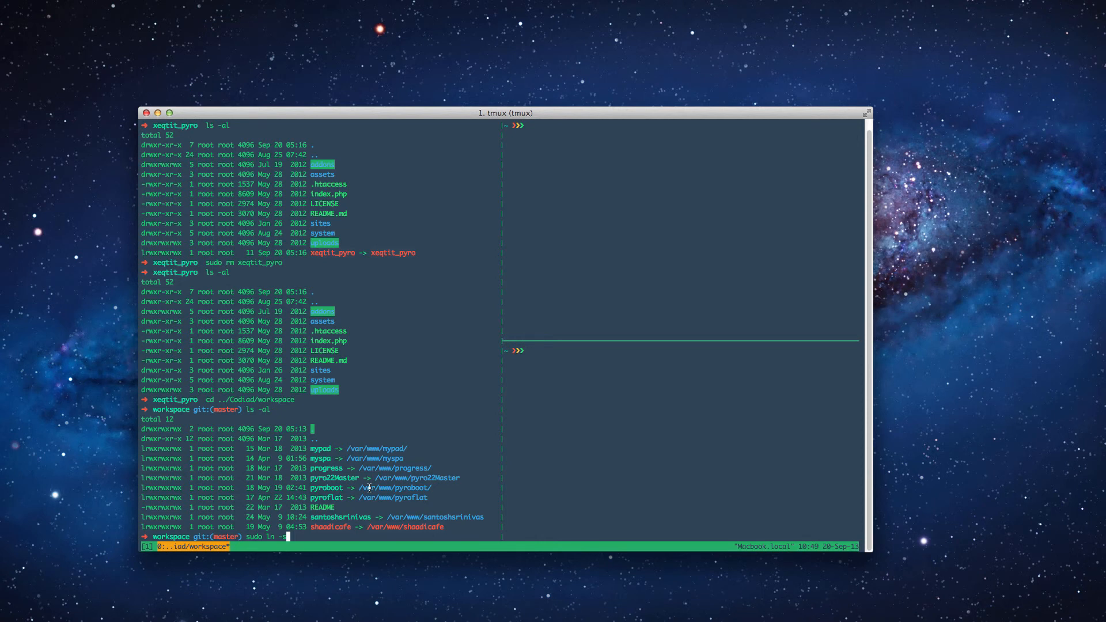
- Continue the command as 'sudo ln -s /var/www/xeqtit_pyro xeqtit_pyro'
type("/var/www/")
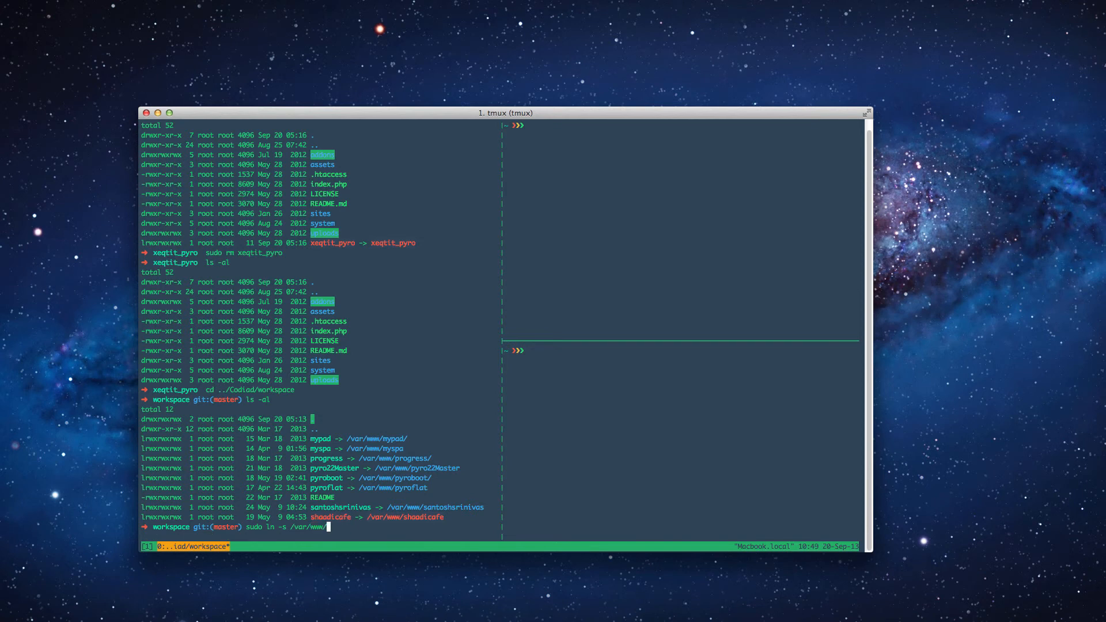
type("xeqtit_pyro/")
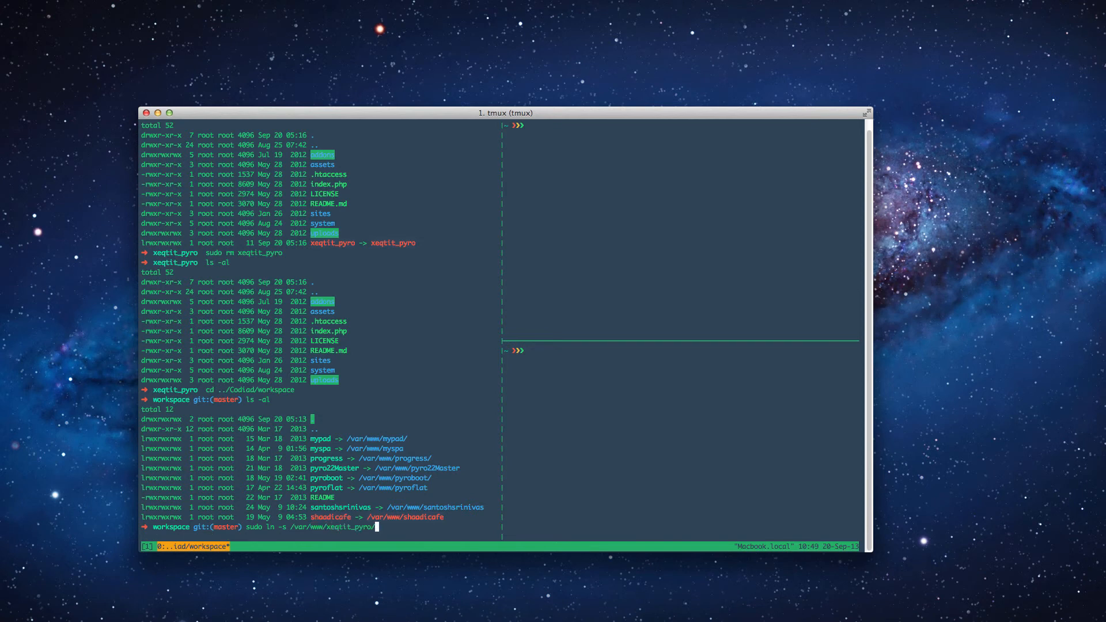
type("xeqt")
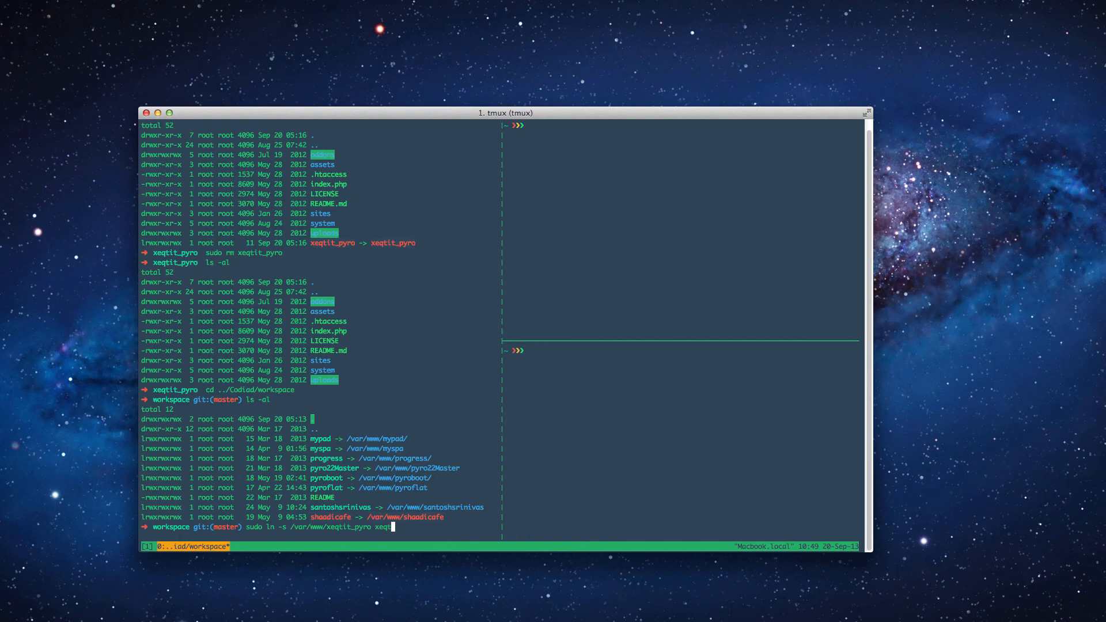